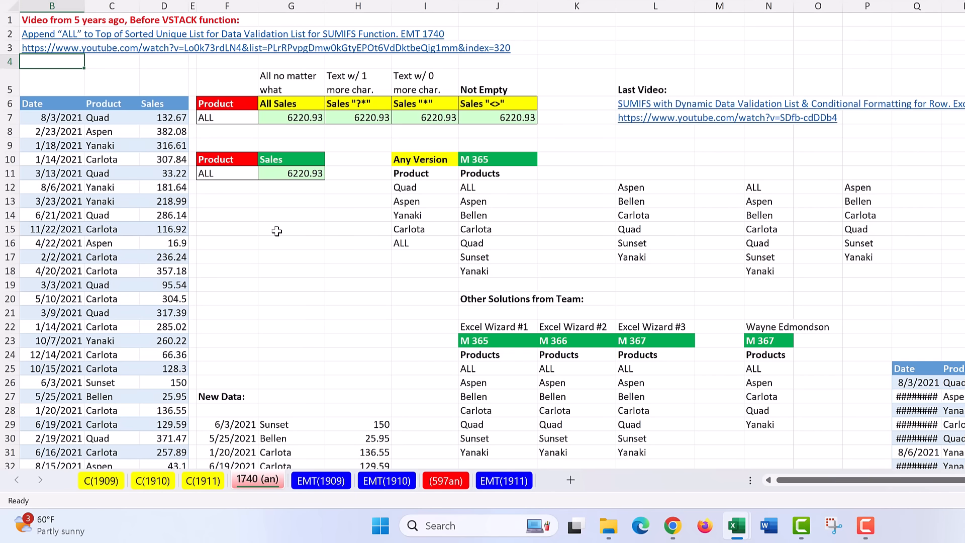
mouse_move(187, 77)
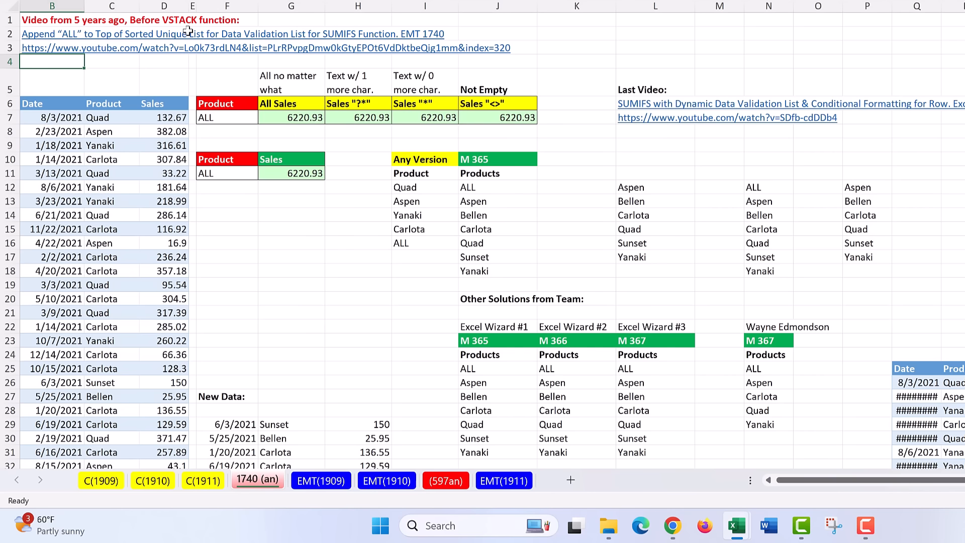
mouse_move(504, 370)
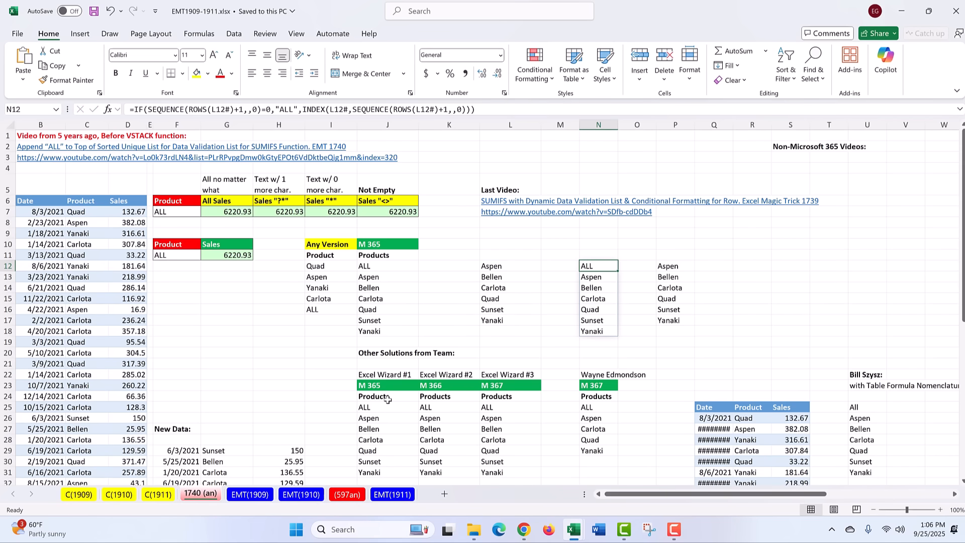
Step: Inspect an alternative solution formula, then switch to the EMT(1909) sheet
left_click(387, 407)
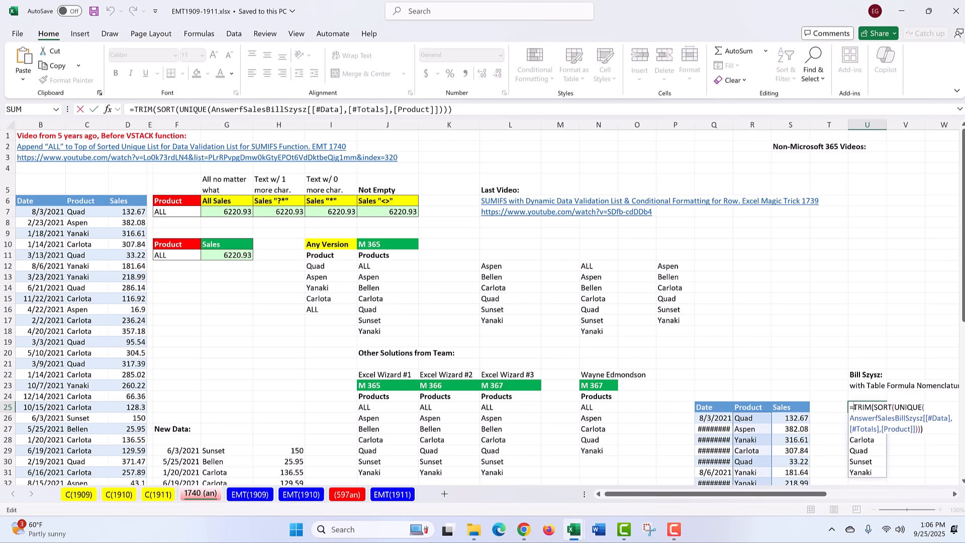
mouse_move(756, 342)
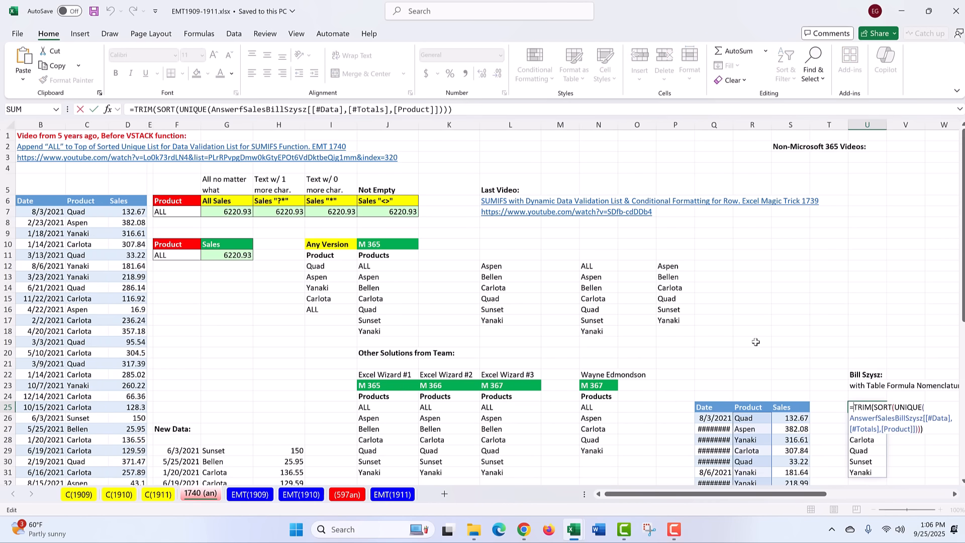
left_click(249, 494)
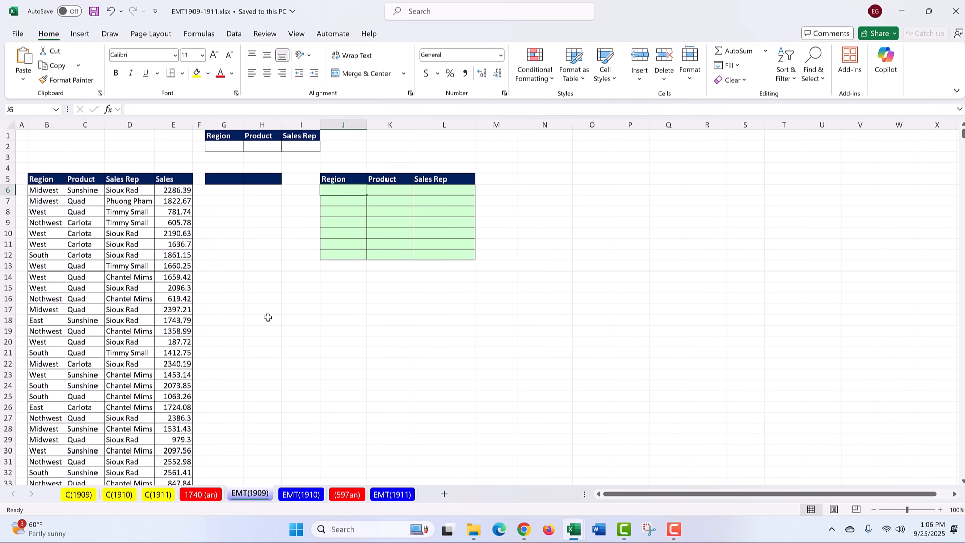
mouse_move(61, 212)
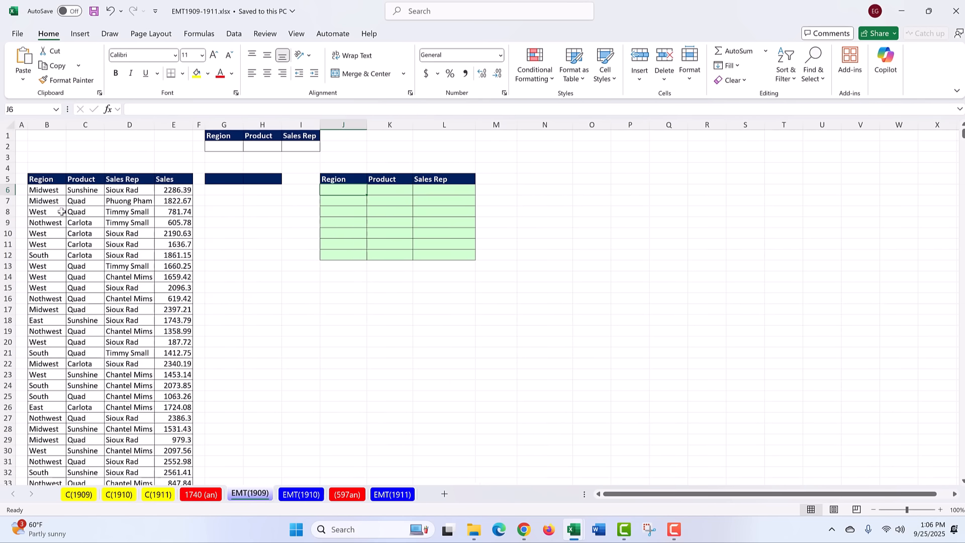
mouse_move(41, 298)
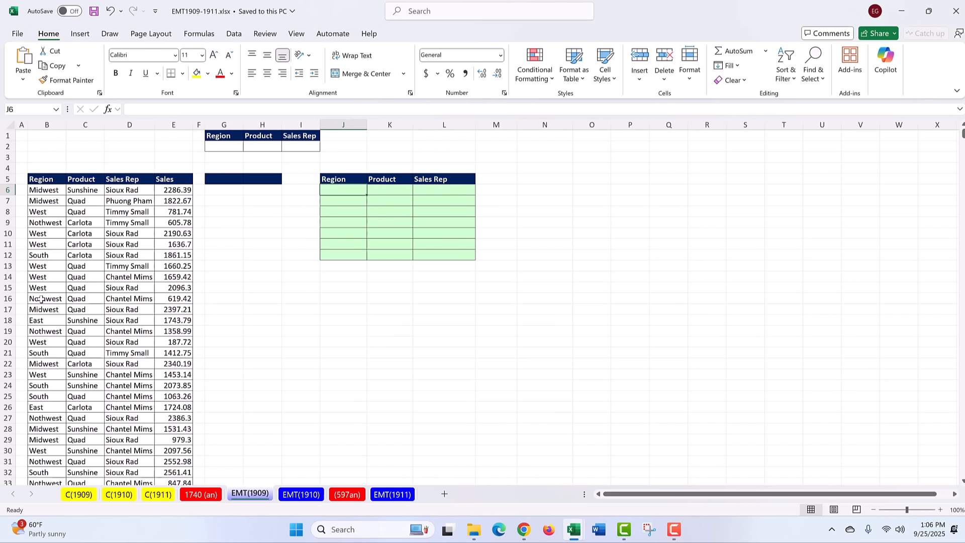
mouse_move(272, 187)
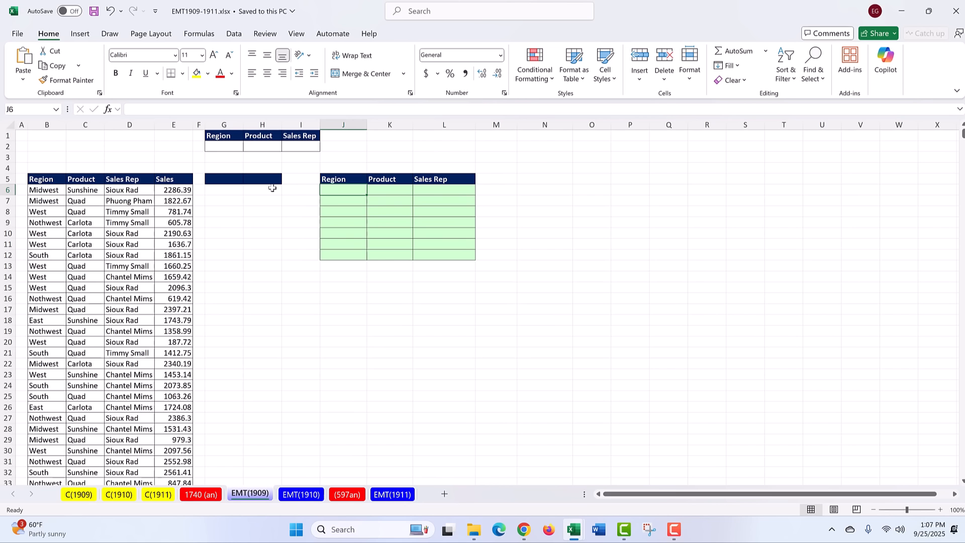
mouse_move(342, 192)
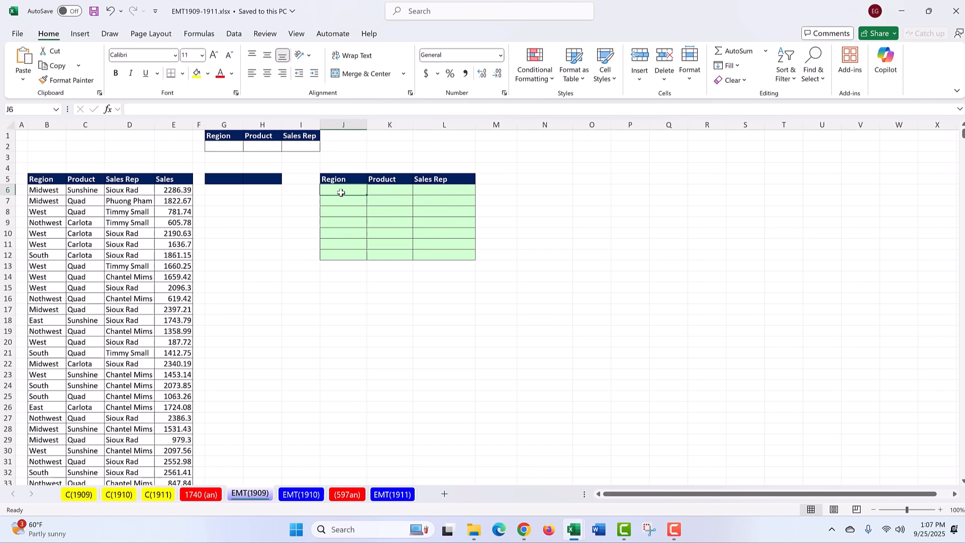
mouse_move(49, 159)
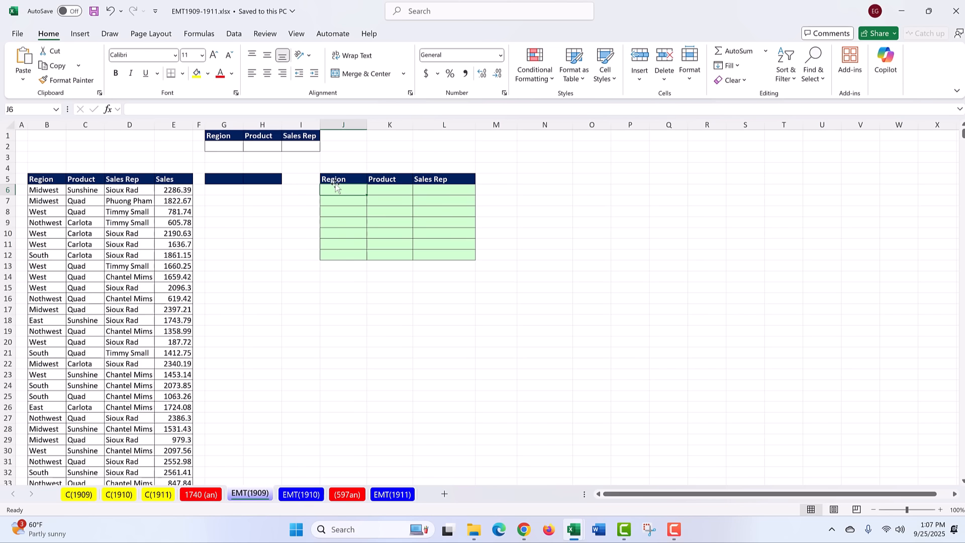
mouse_move(345, 181)
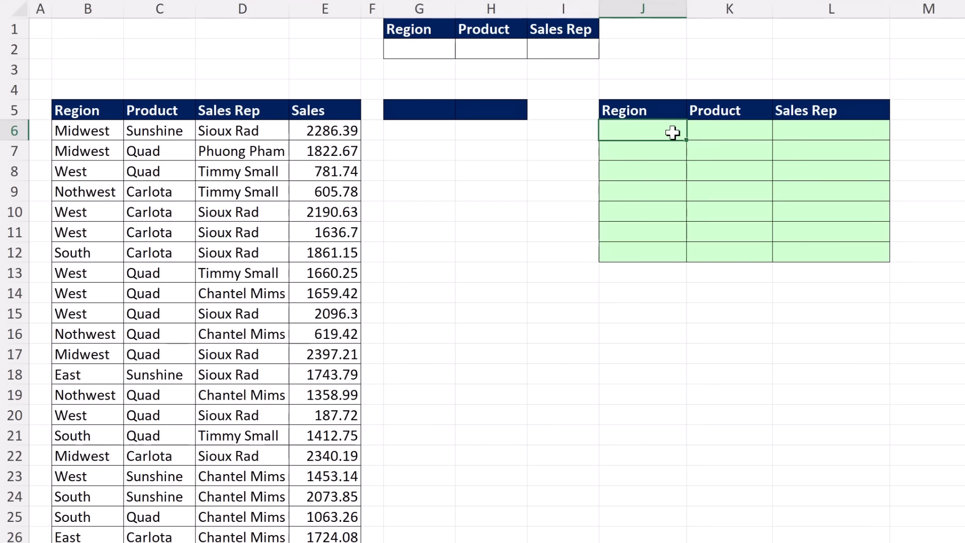
mouse_move(680, 135)
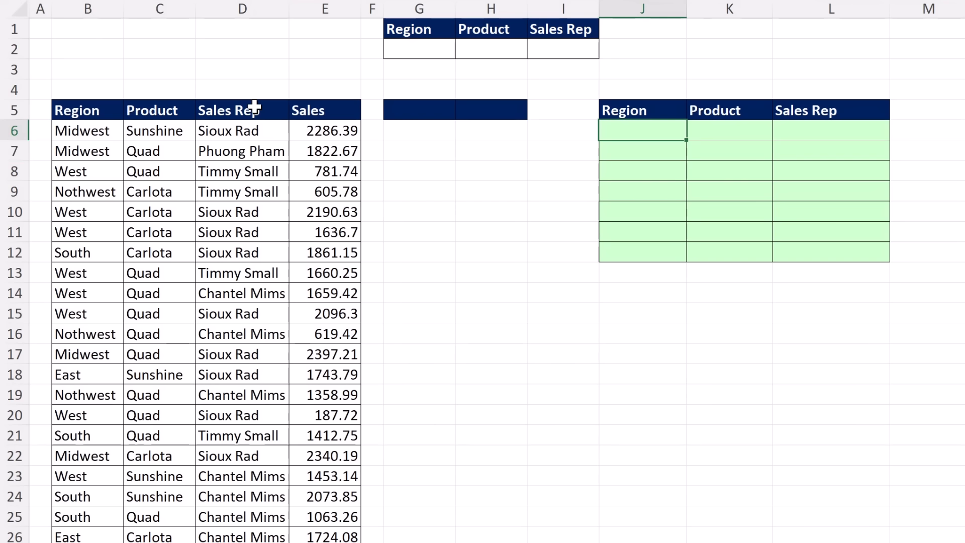
mouse_move(616, 496)
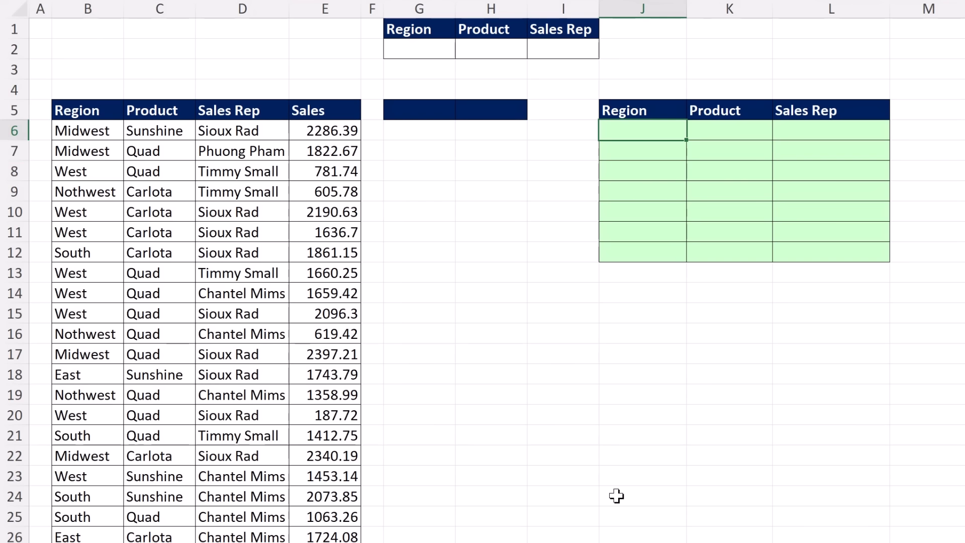
Step: Enter =VSTACK("ALL",UNIQUE( over the Region range B6:B55546 in J6
type("=vs")
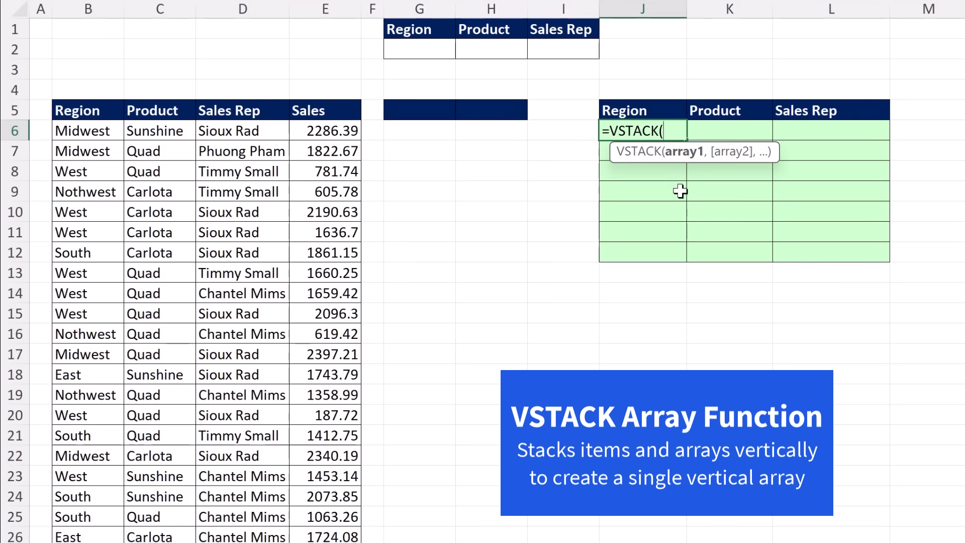
mouse_move(685, 170)
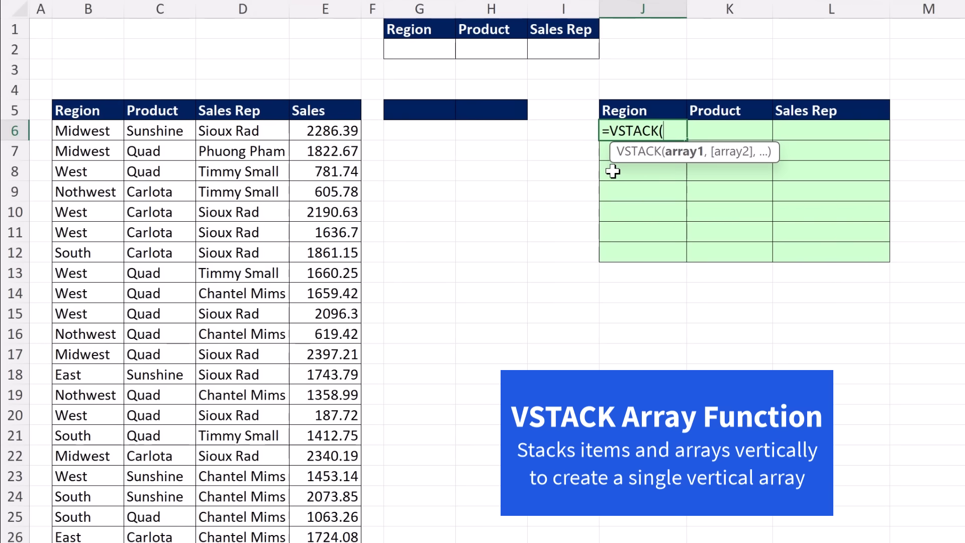
mouse_move(602, 348)
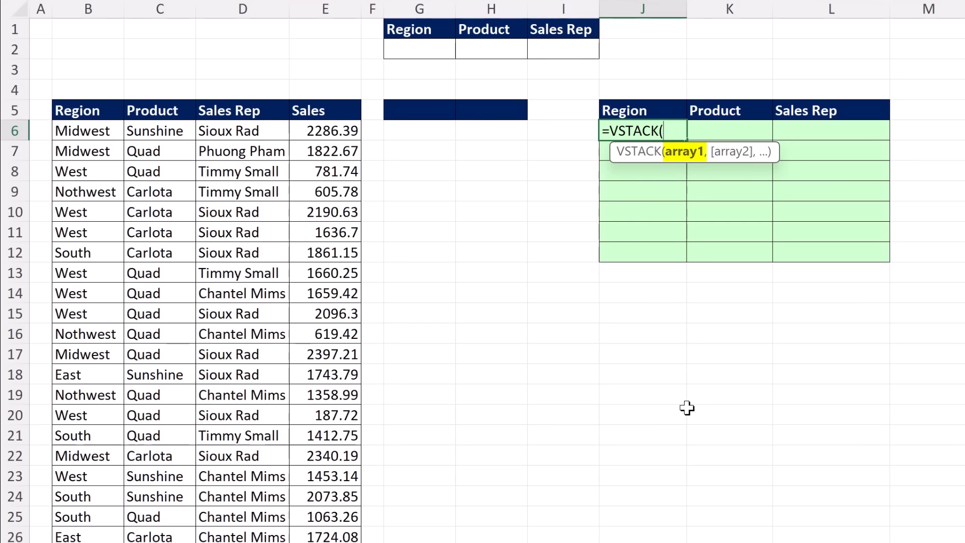
type("\"ALL\"")
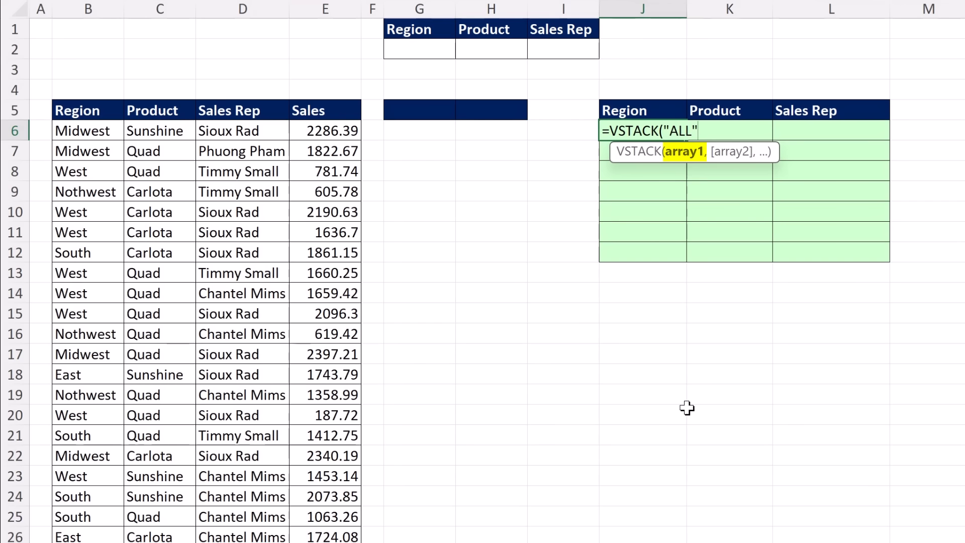
type(",")
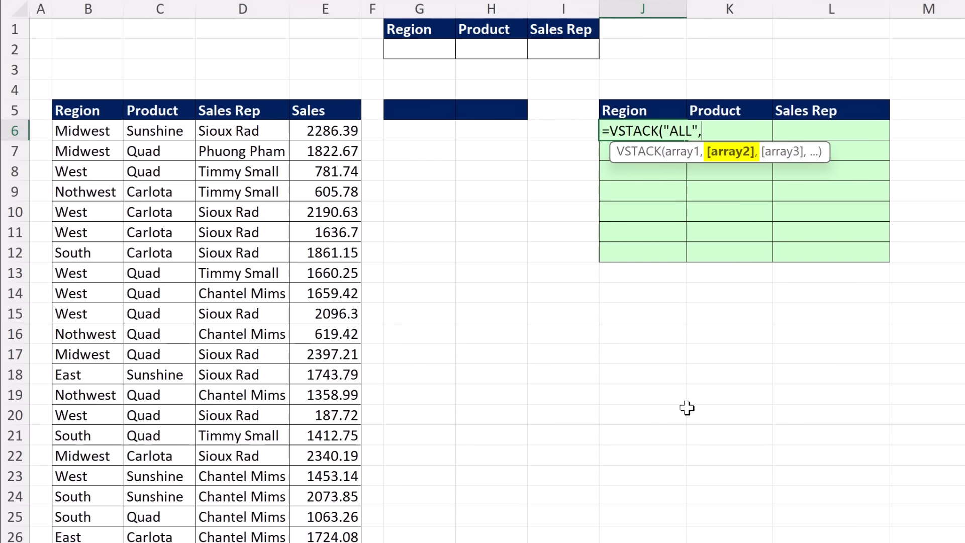
type("un")
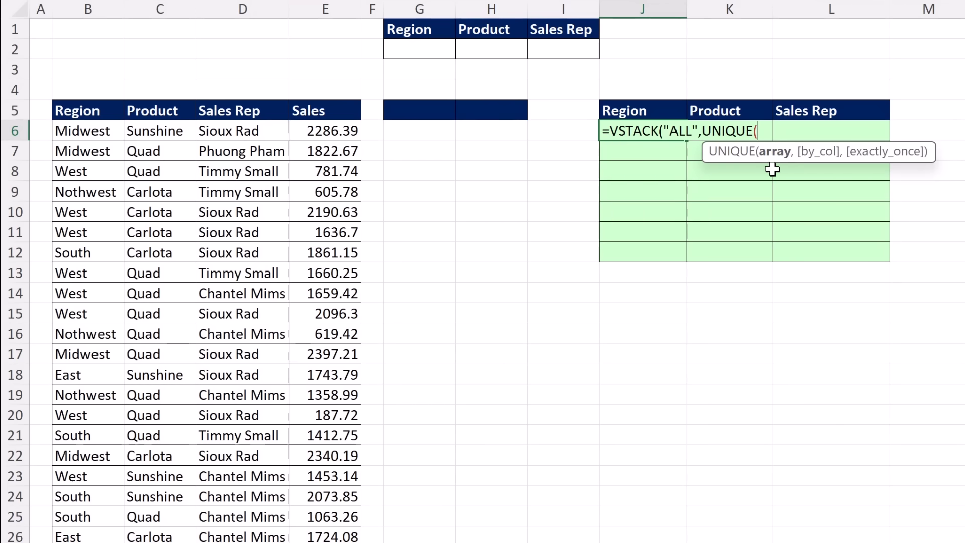
mouse_move(92, 131)
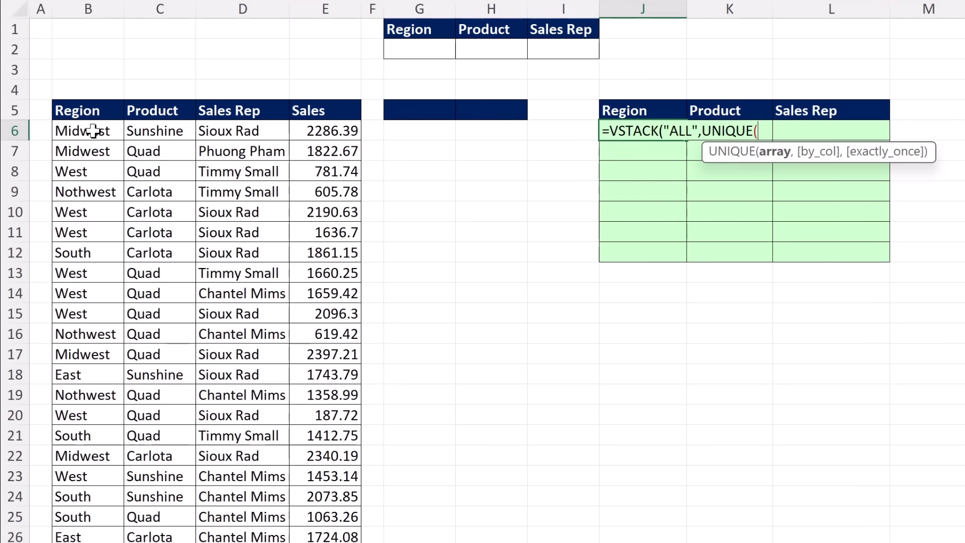
key("ctrl+shift+down")
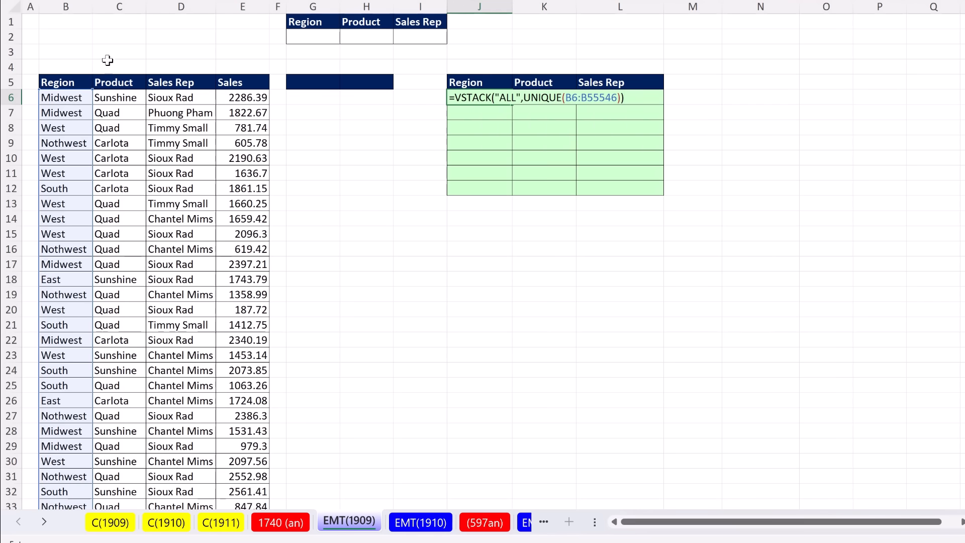
mouse_move(680, 115)
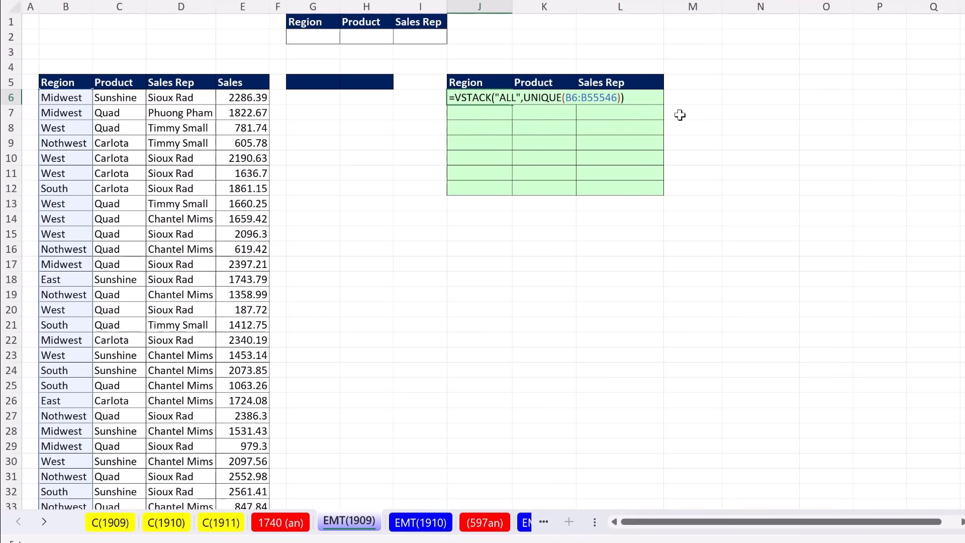
Step: Commit the J6 formula so Region, Product and Sales Rep lists spill under ALL
key("Enter")
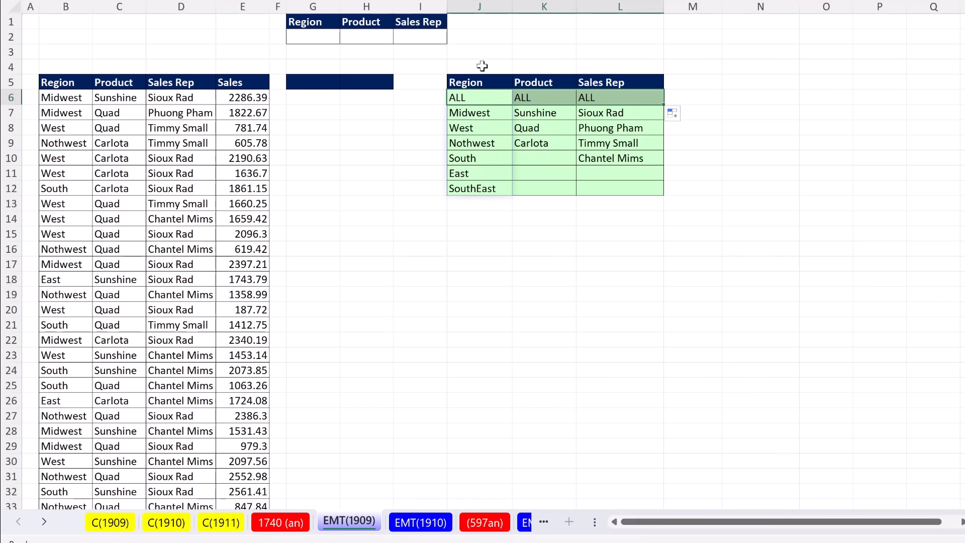
mouse_move(629, 128)
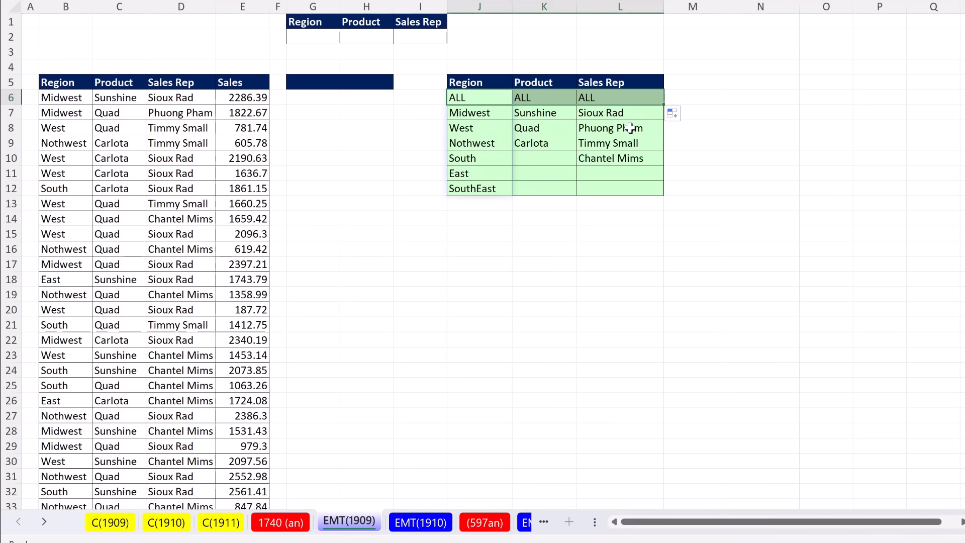
mouse_move(645, 126)
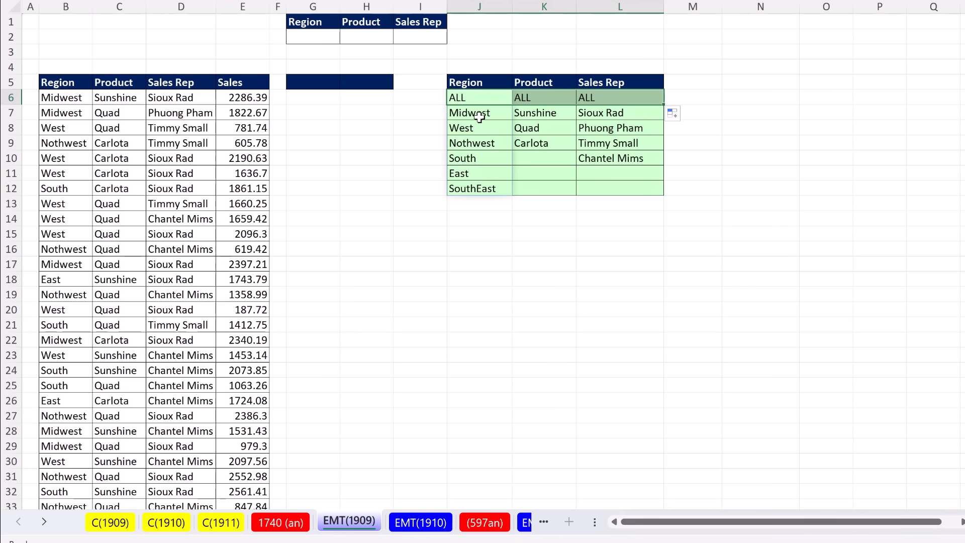
mouse_move(470, 143)
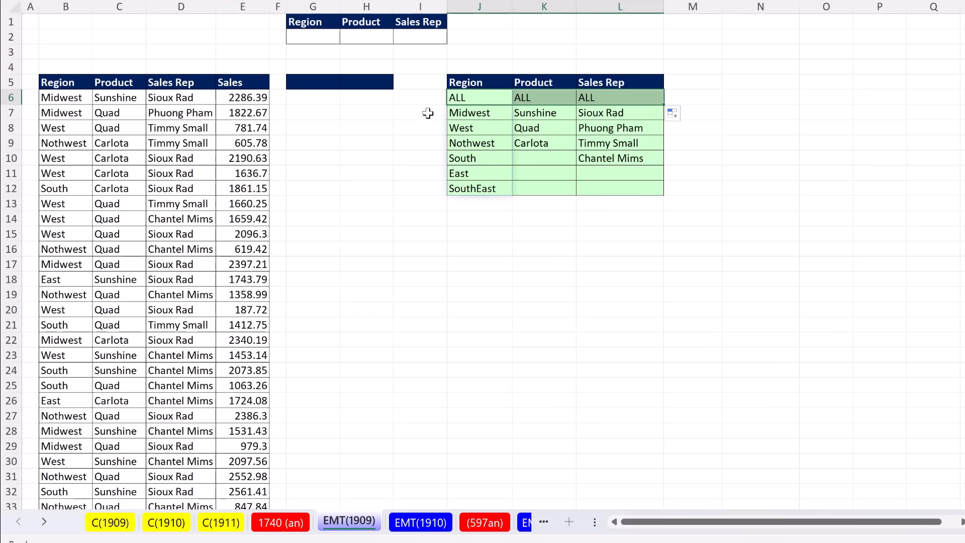
mouse_move(448, 118)
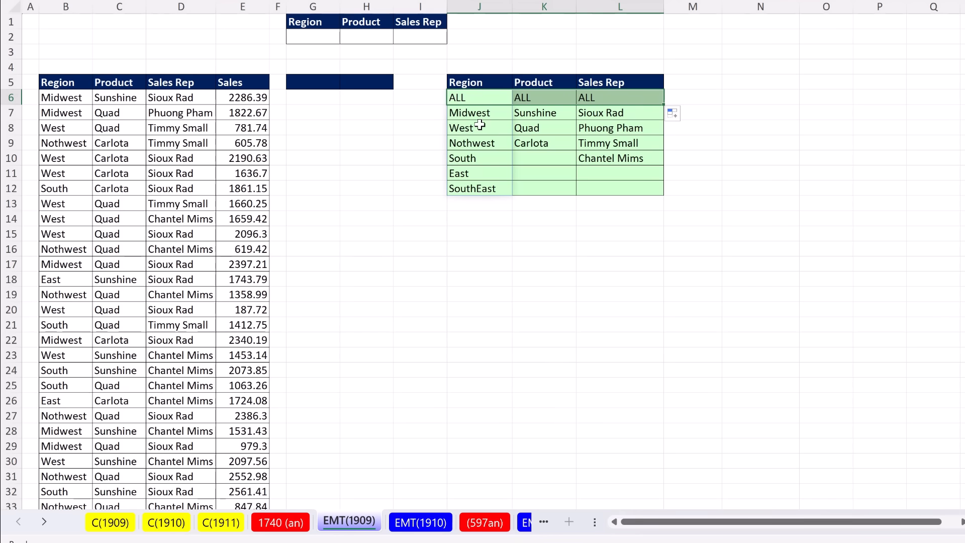
Step: Edit the J6 formula to wrap UNIQUE in SORT for alphabetical lists
key("f2")
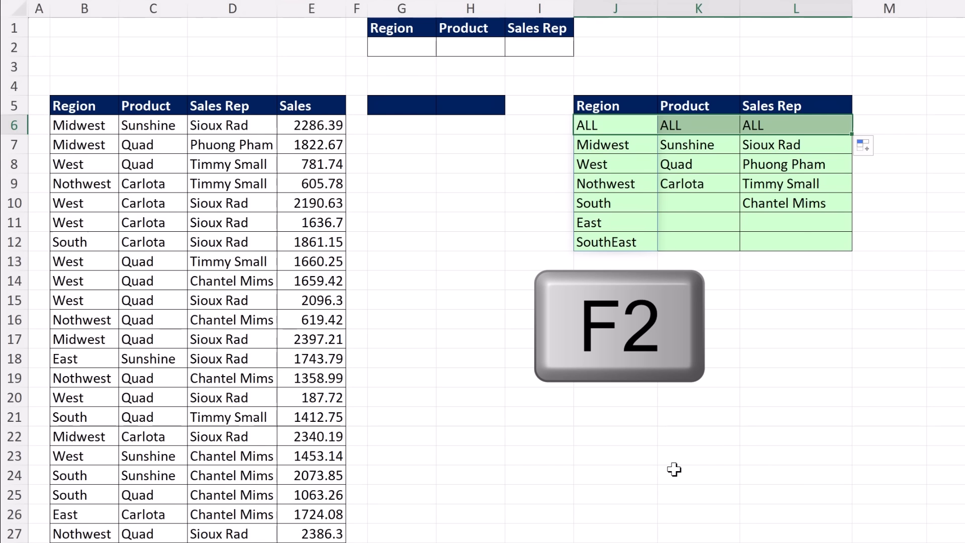
key("f2")
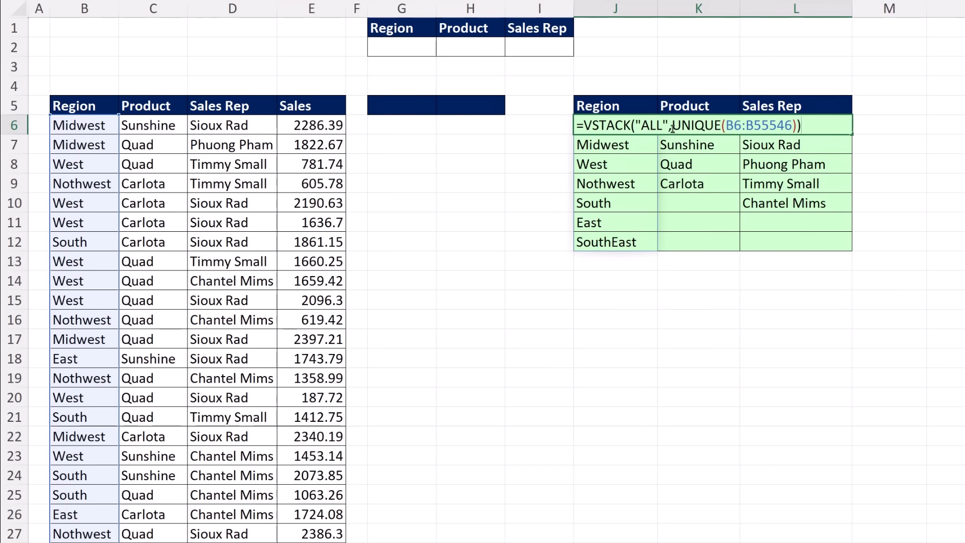
type("SORT(")
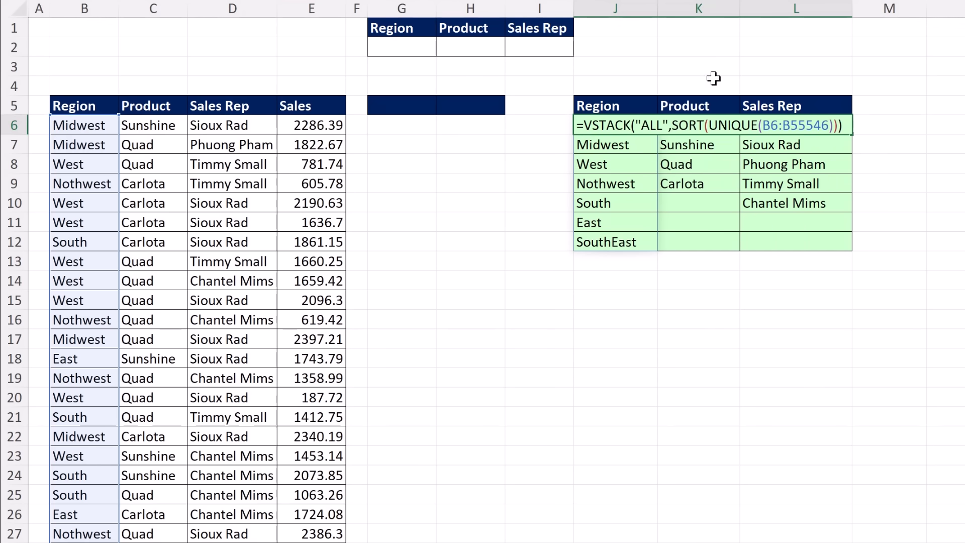
mouse_move(639, 127)
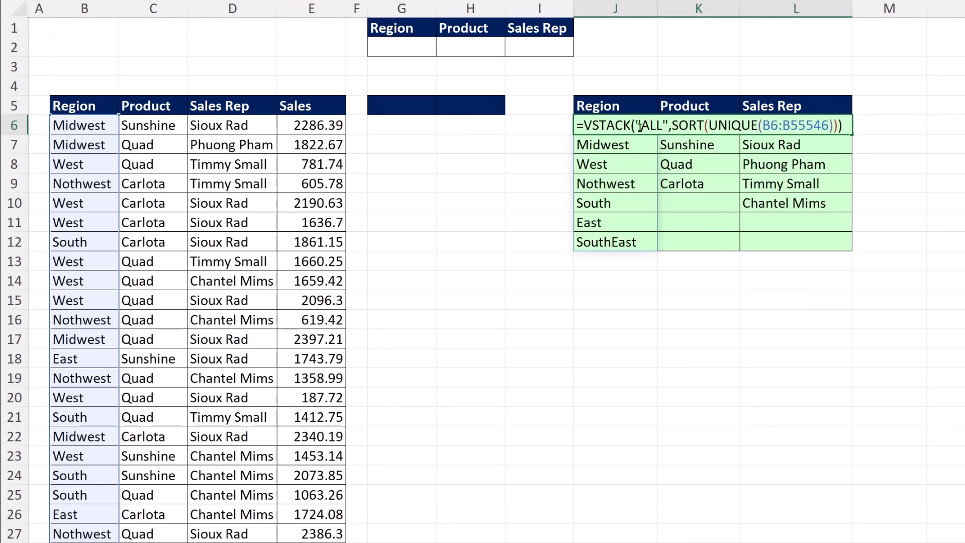
mouse_move(560, 246)
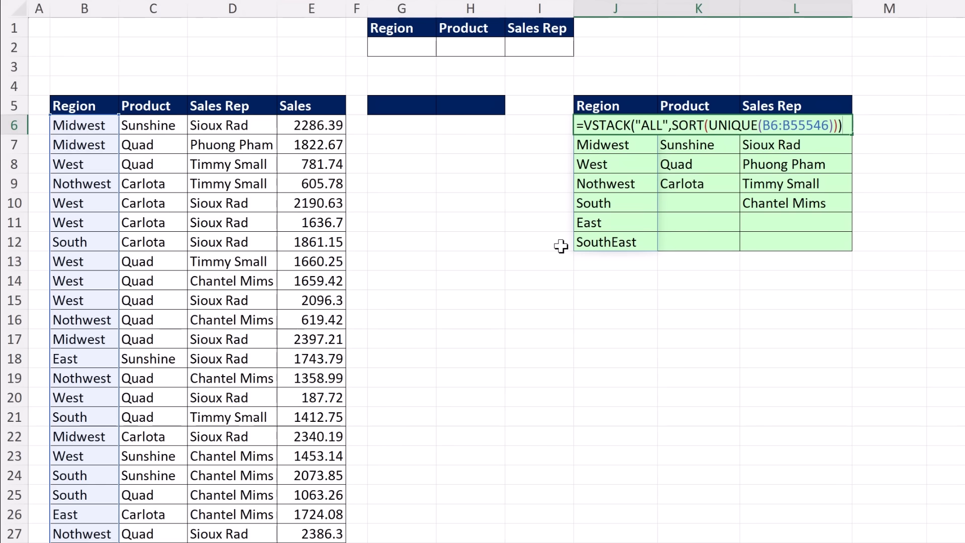
key("Ctrl+Enter")
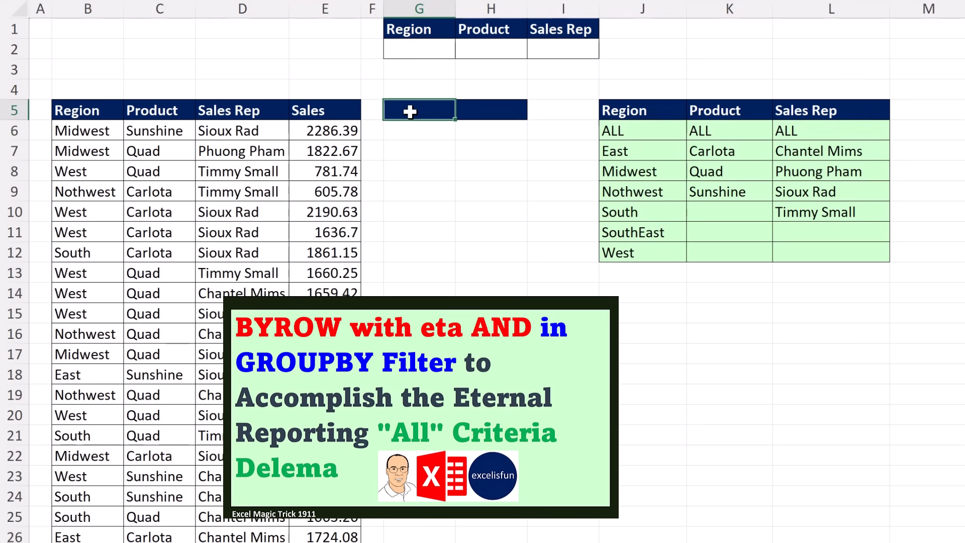
mouse_move(439, 62)
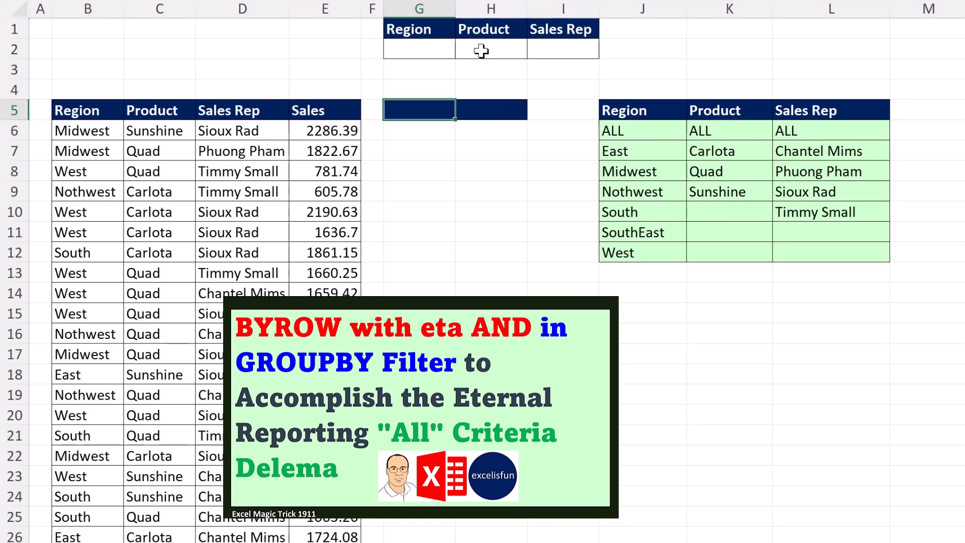
mouse_move(487, 71)
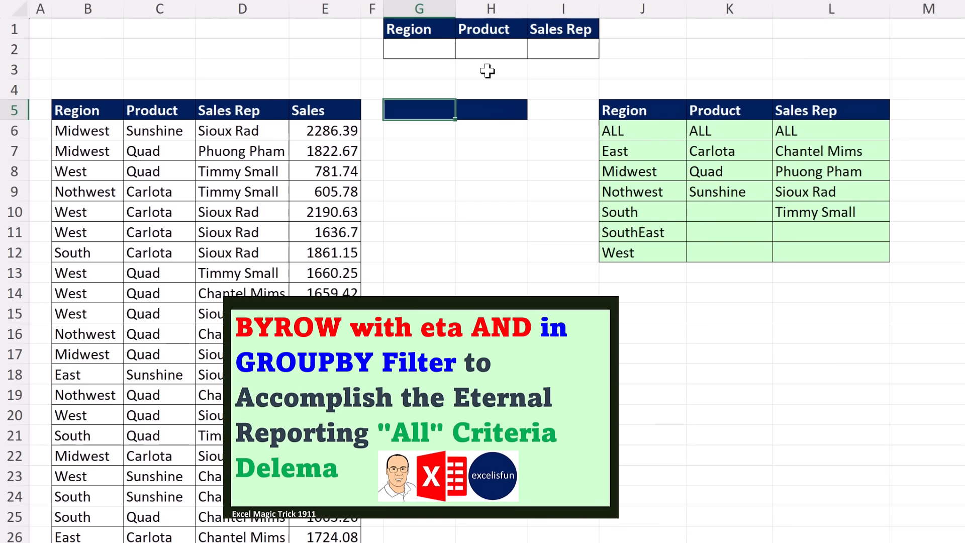